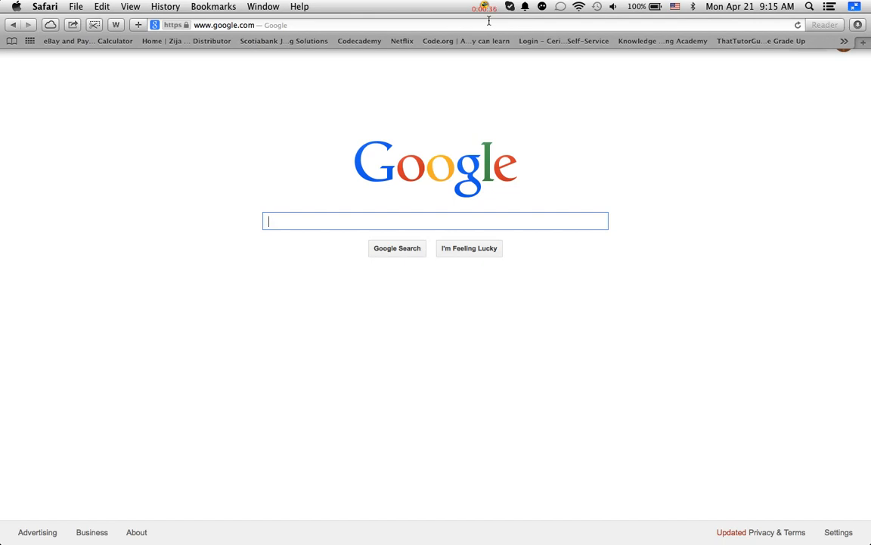
{"action": "mouse_move", "coordinate": [466, 29]}
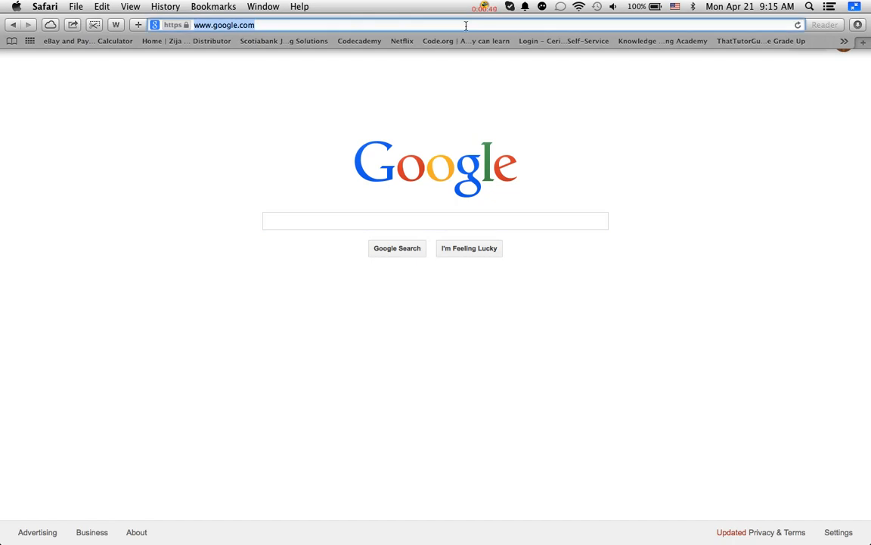
Go to gmail.com from the address bar to load the Gmail inbox
{"action": "type", "text": "gmial."}
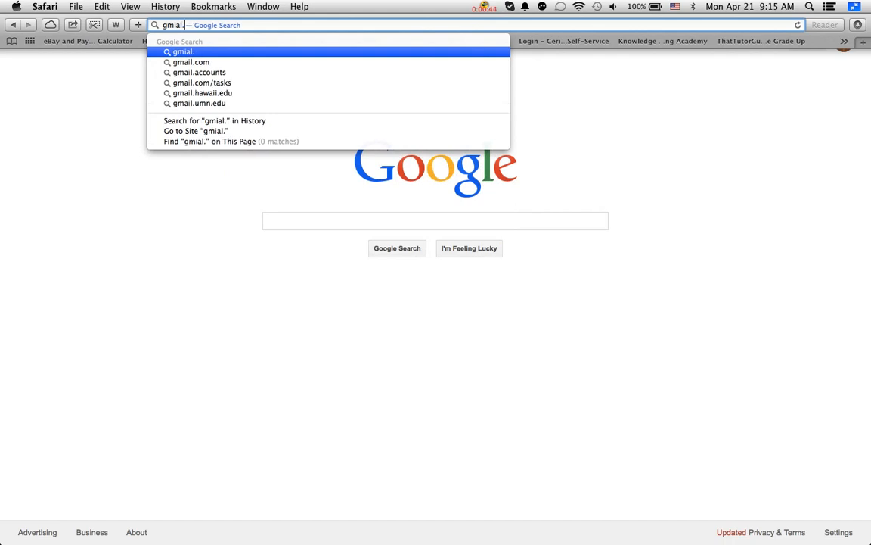
{"action": "left_click", "coordinate": [185, 51]}
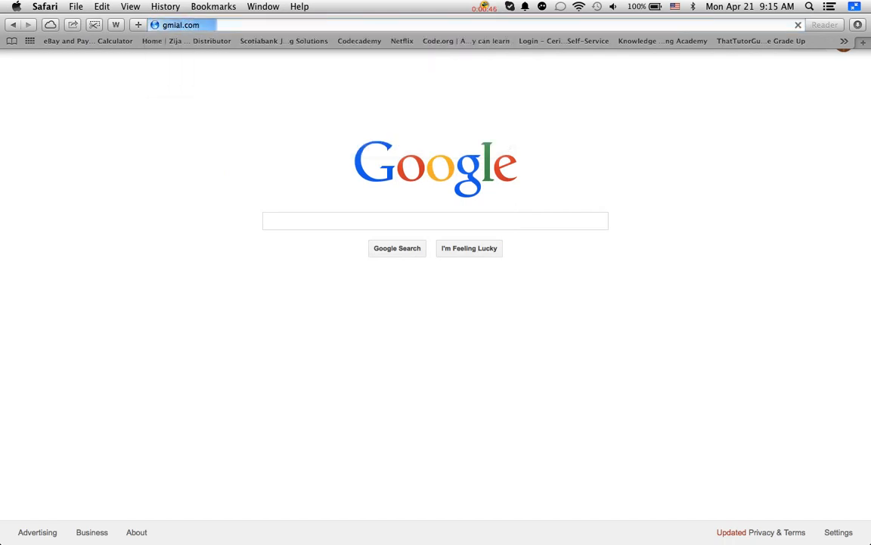
{"action": "key", "text": "Return"}
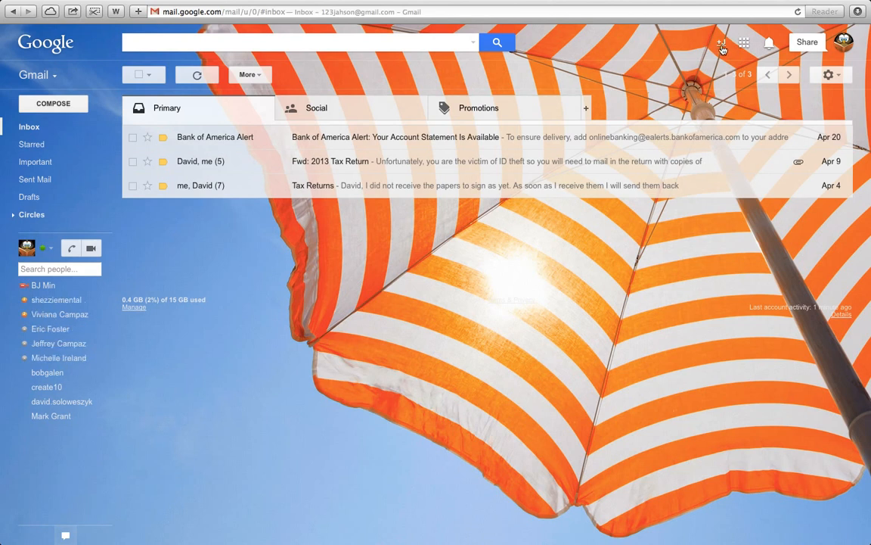
Go from the Gmail top bar to Google+, landing on the Find your friends page
{"action": "left_click", "coordinate": [720, 42]}
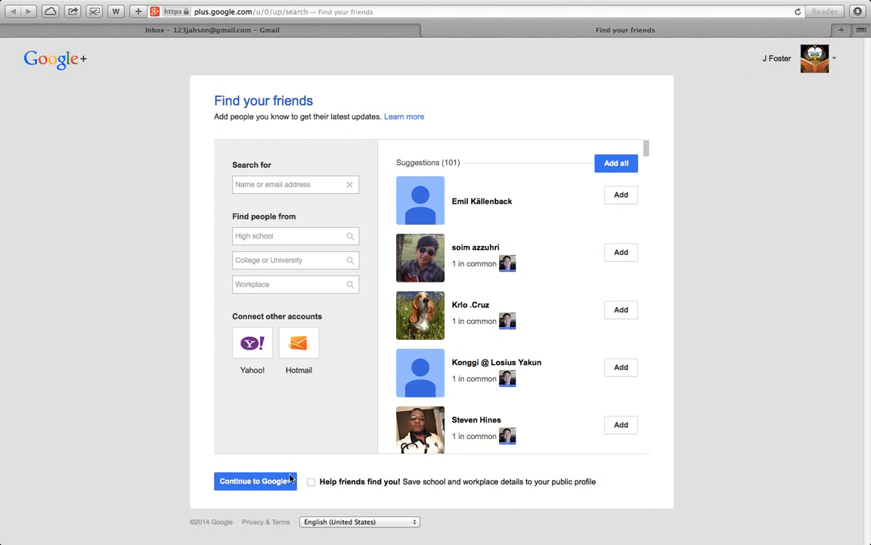
Skip the friend suggestions to the home stream and show the past Hangouts list
{"action": "left_click", "coordinate": [254, 481]}
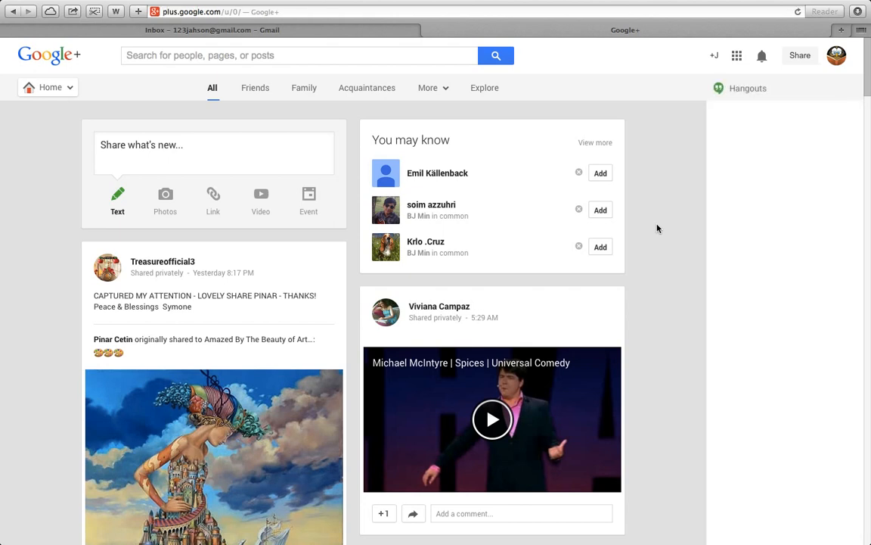
{"action": "left_click", "coordinate": [748, 88]}
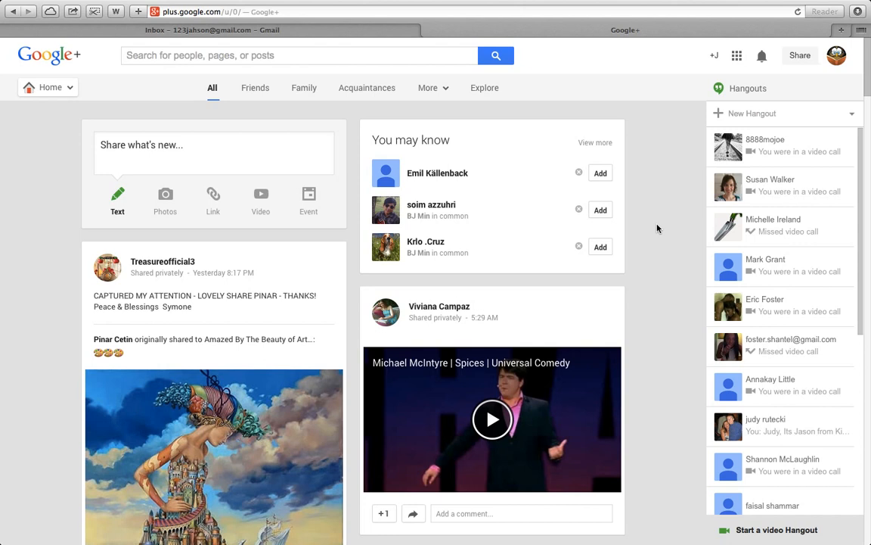
{"action": "mouse_move", "coordinate": [752, 111]}
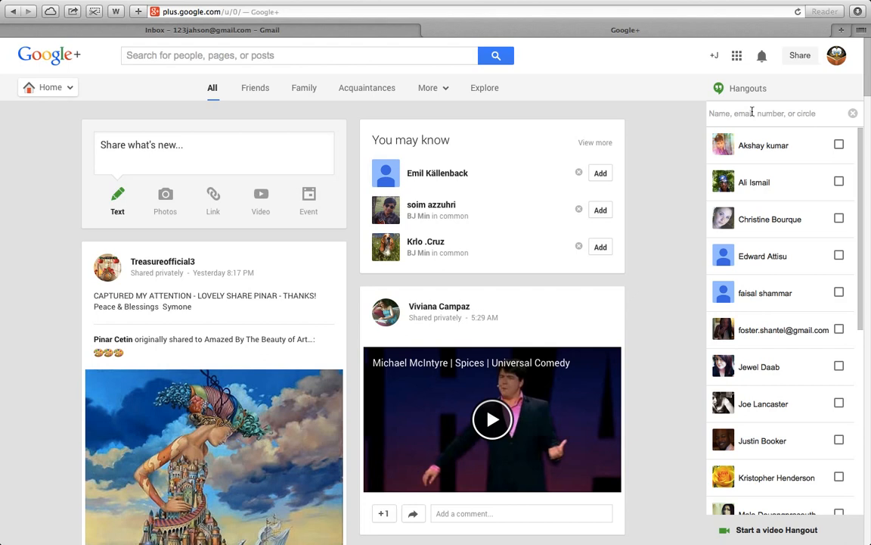
{"action": "type", "text": "8435"}
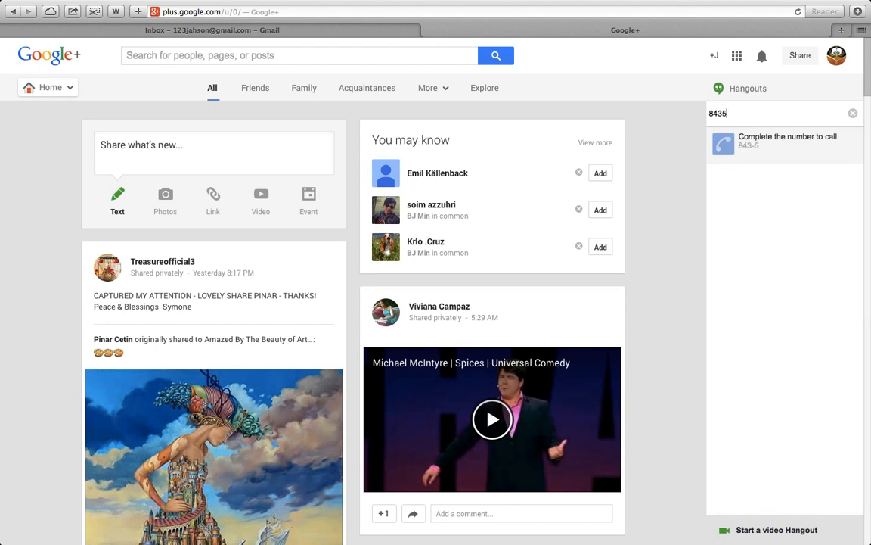
{"action": "type", "text": "67123"}
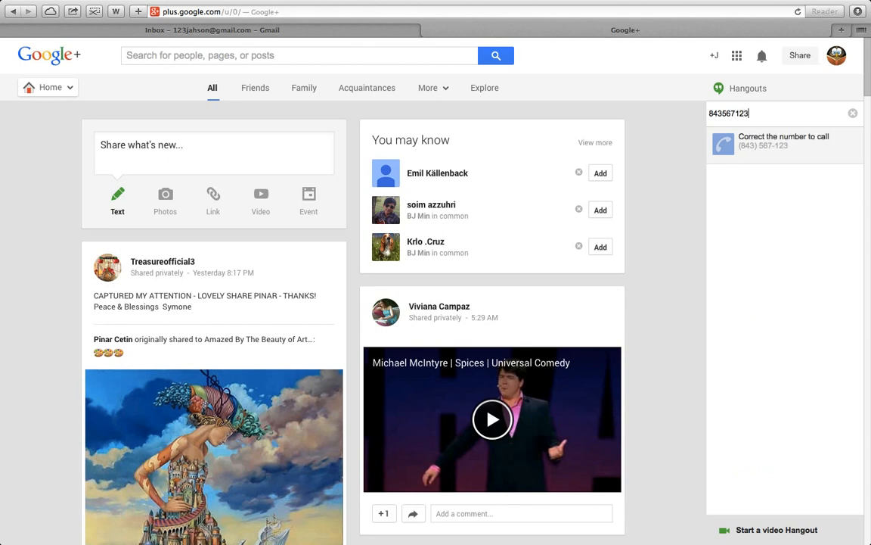
{"action": "type", "text": "4"}
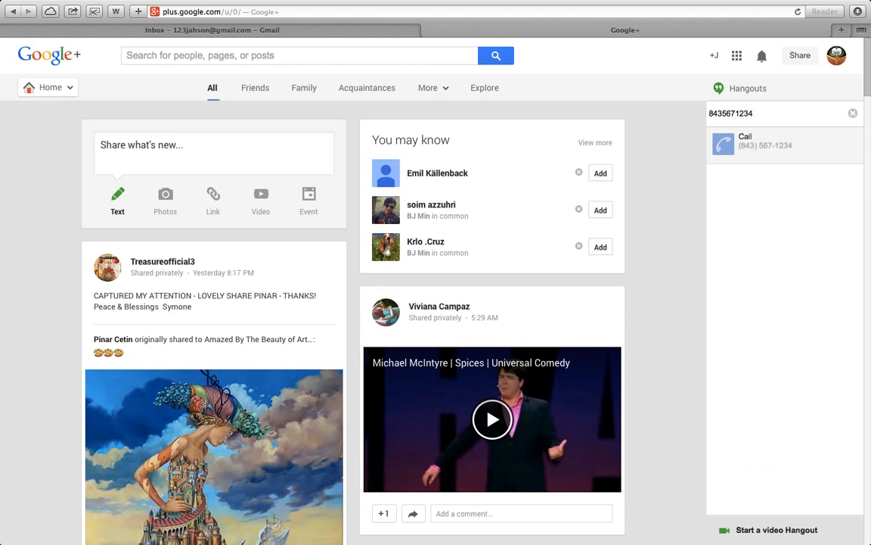
{"action": "left_click", "coordinate": [776, 529]}
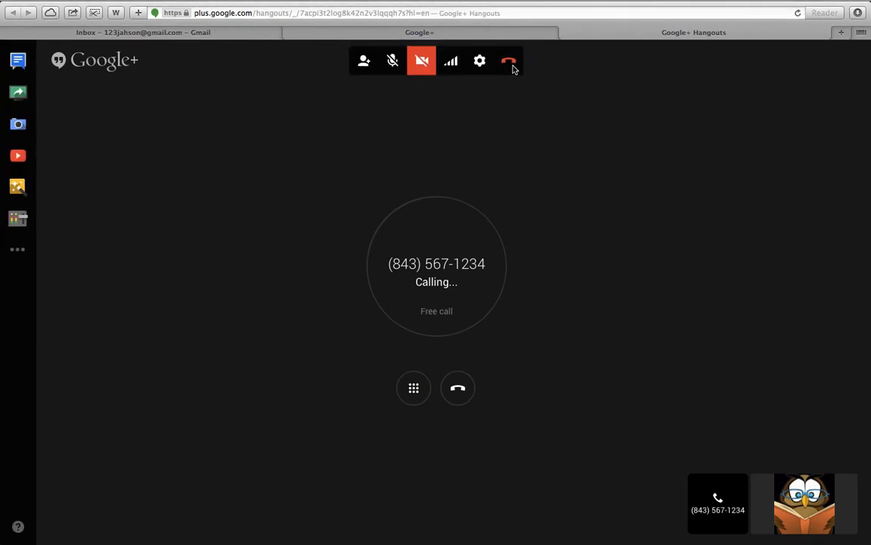
{"action": "left_click", "coordinate": [510, 60]}
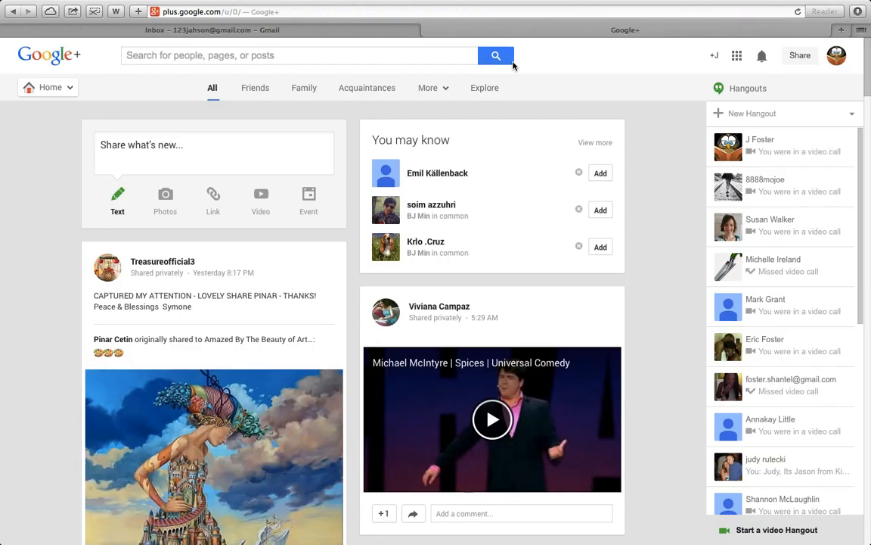
{"action": "scroll", "scroll_direction": "down", "scroll_amount": 3}
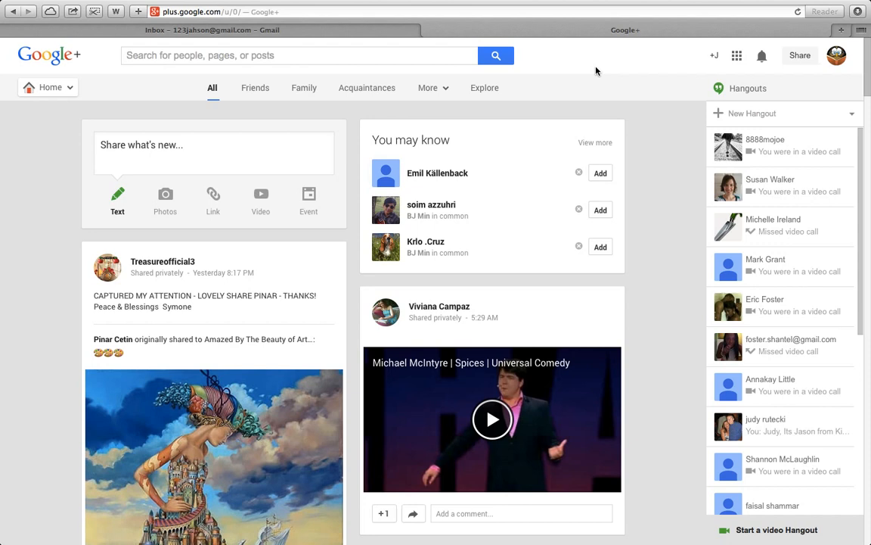
{"action": "mouse_move", "coordinate": [346, 45]}
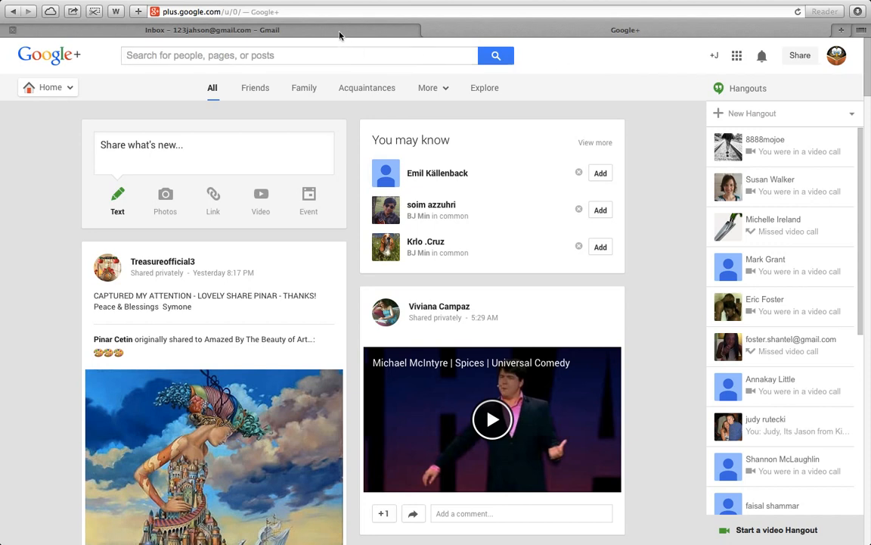
{"action": "left_click", "coordinate": [325, 12]}
{"action": "type", "text": "www.youtube.com"}
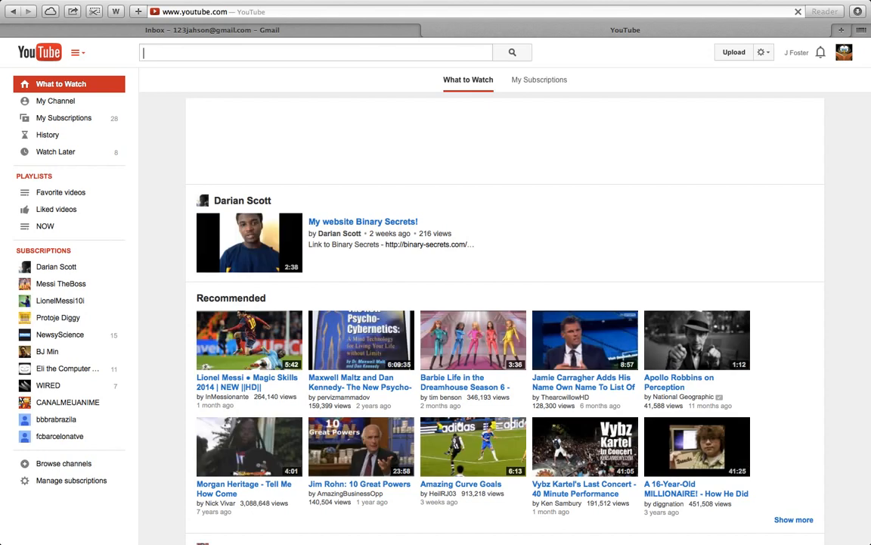
Open the 'Lionel Messi ● Magic Skills 2014' video from the recommended videos
{"action": "left_click", "coordinate": [314, 51]}
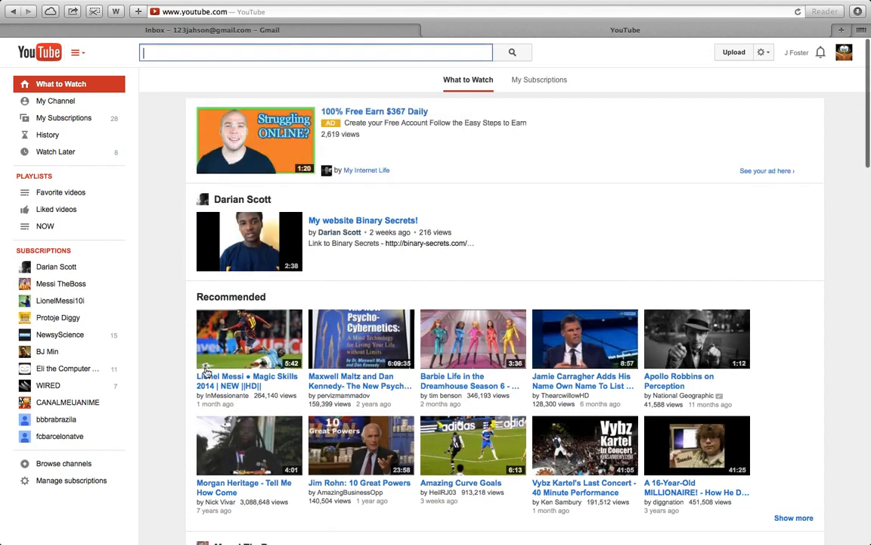
{"action": "left_click", "coordinate": [248, 338]}
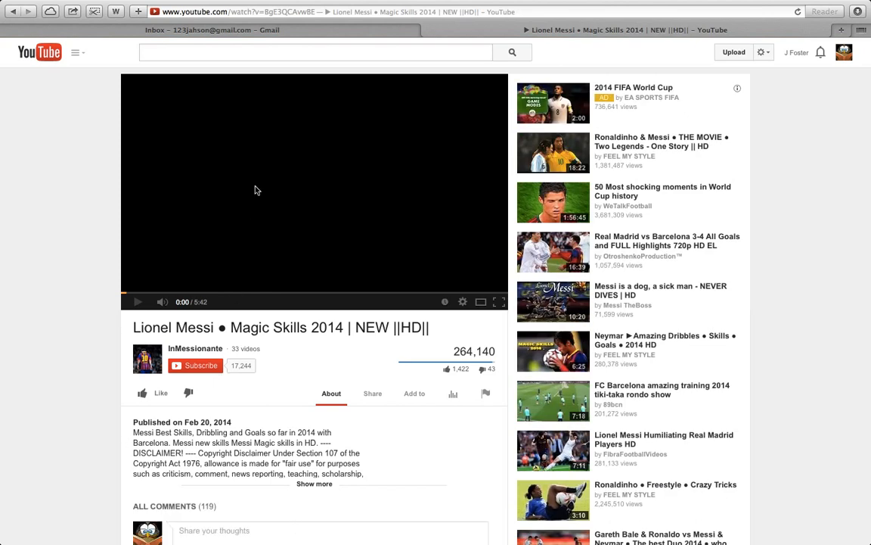
Start the Messi video playing and scroll down to its description and comments
{"action": "left_click", "coordinate": [137, 303]}
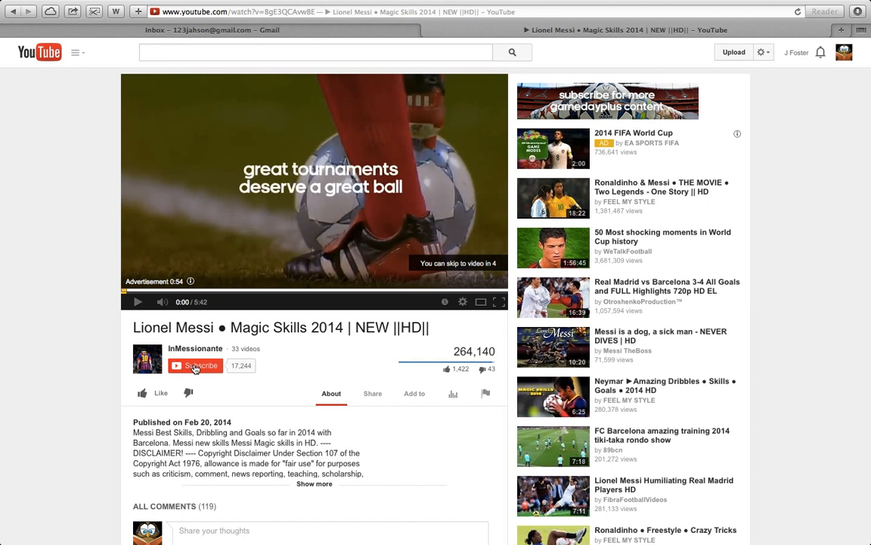
{"action": "scroll", "scroll_direction": "down", "scroll_amount": 3}
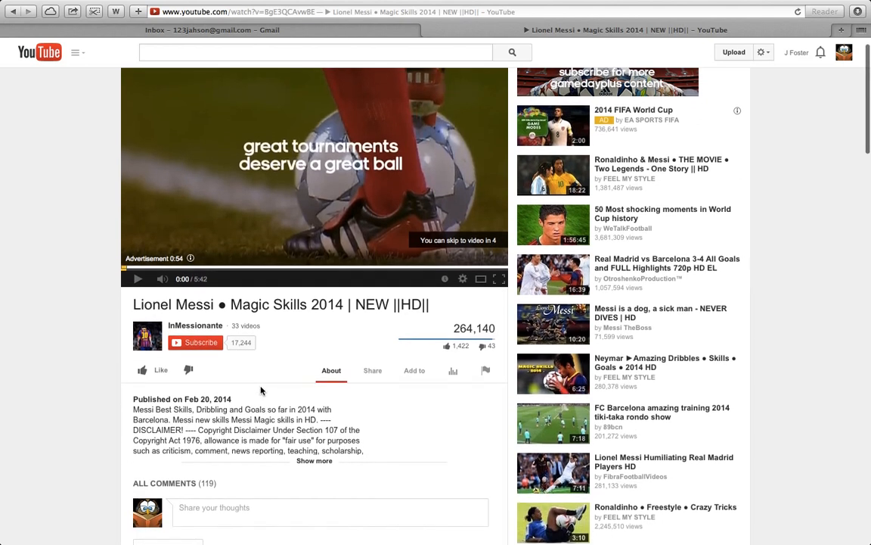
{"action": "scroll", "scroll_direction": "down", "scroll_amount": 3}
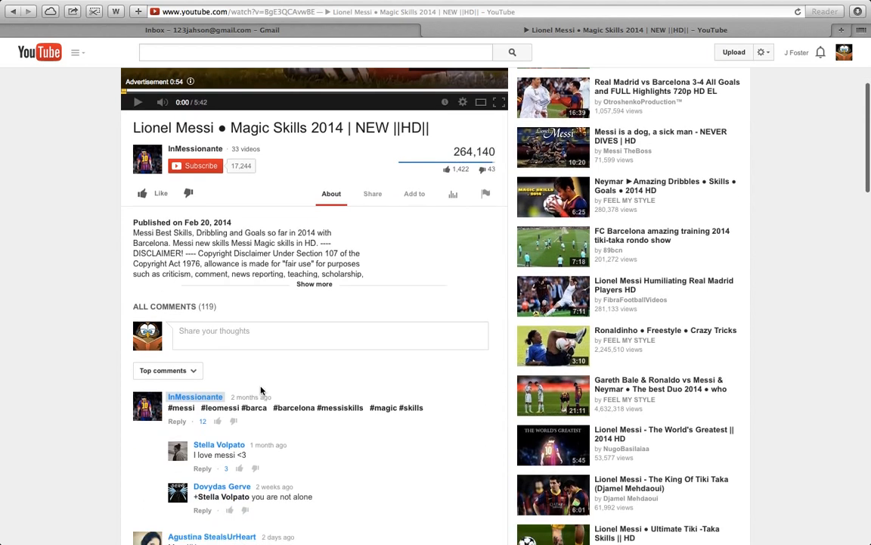
{"action": "scroll", "scroll_direction": "down", "scroll_amount": 3}
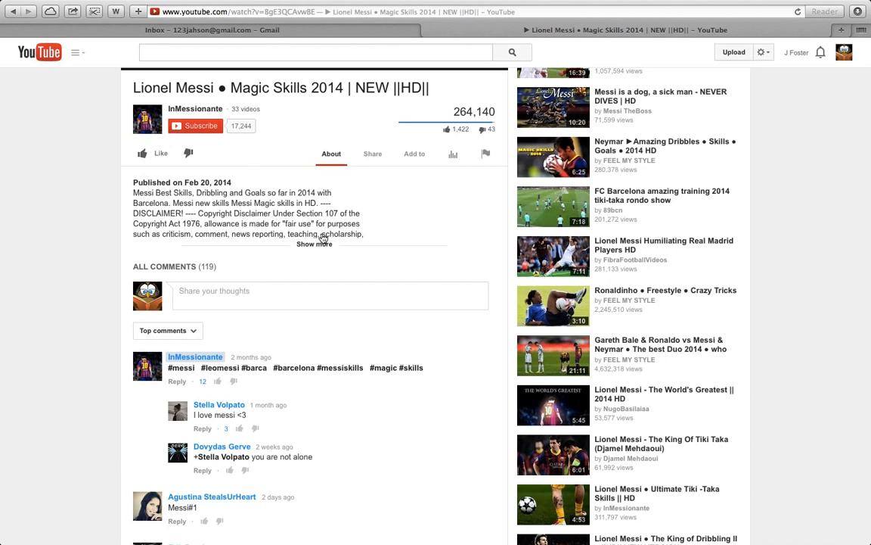
{"action": "left_click", "coordinate": [315, 244]}
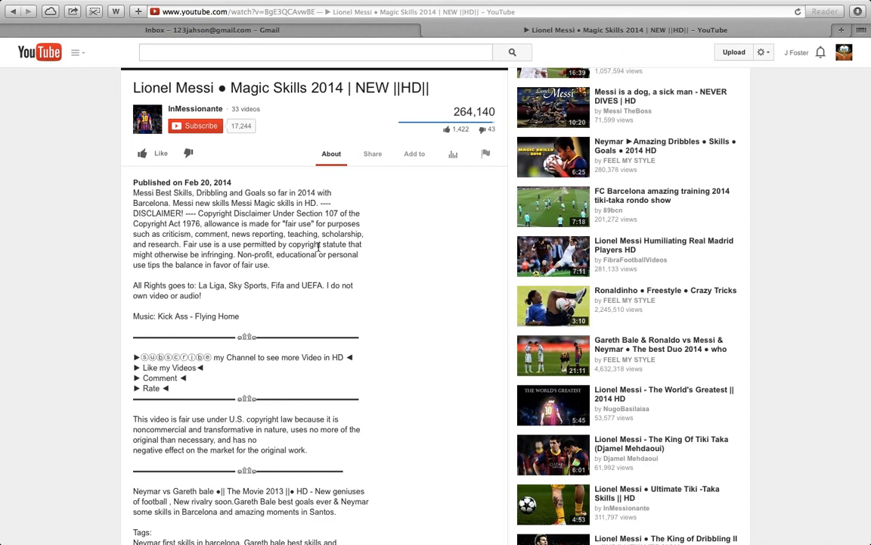
{"action": "scroll", "scroll_direction": "down", "scroll_amount": 3}
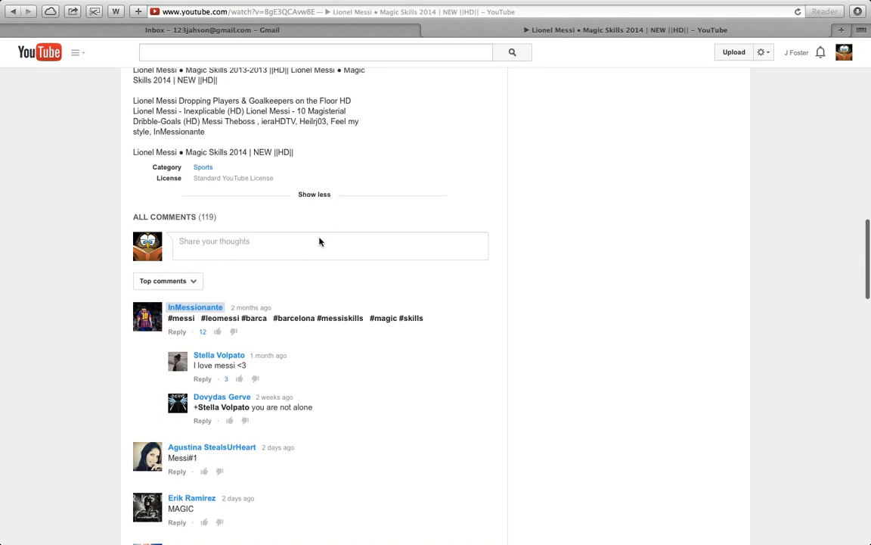
{"action": "scroll", "scroll_direction": "down", "scroll_amount": 3}
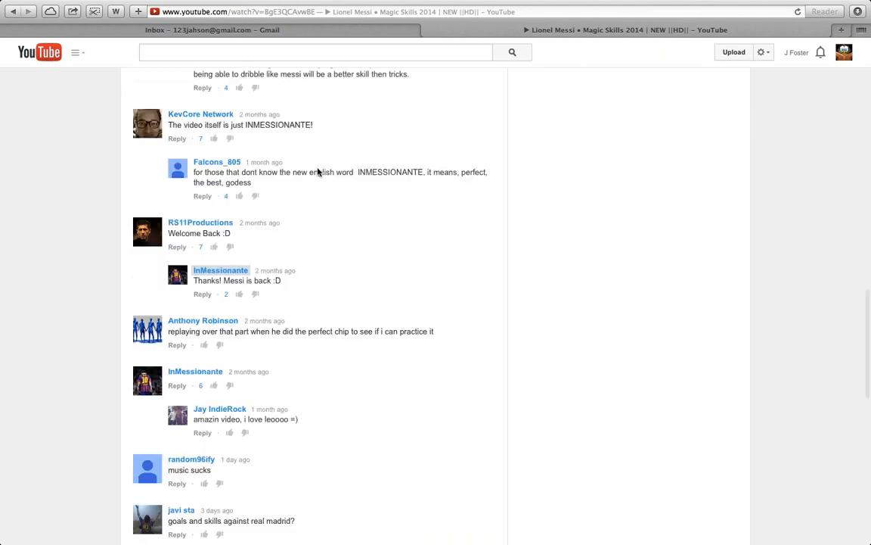
{"action": "scroll", "scroll_direction": "up", "scroll_amount": 3}
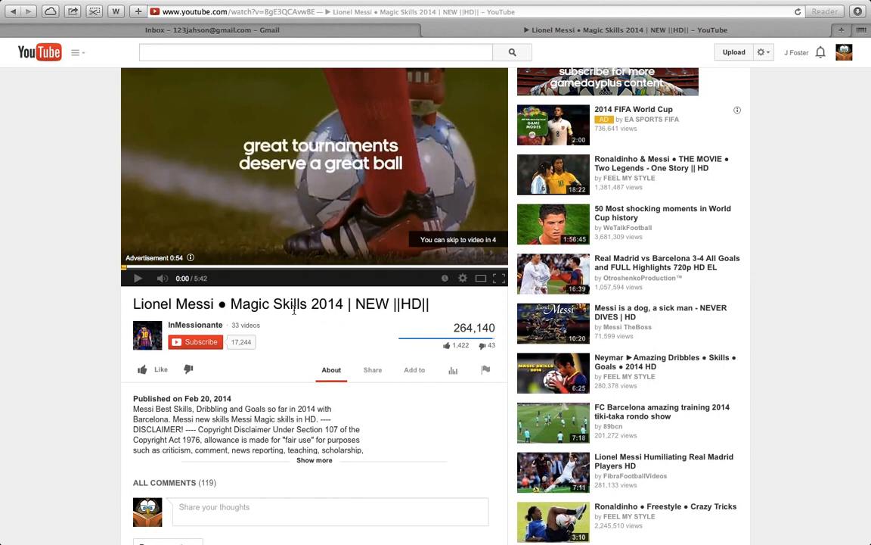
{"action": "scroll", "scroll_direction": "down", "scroll_amount": 3}
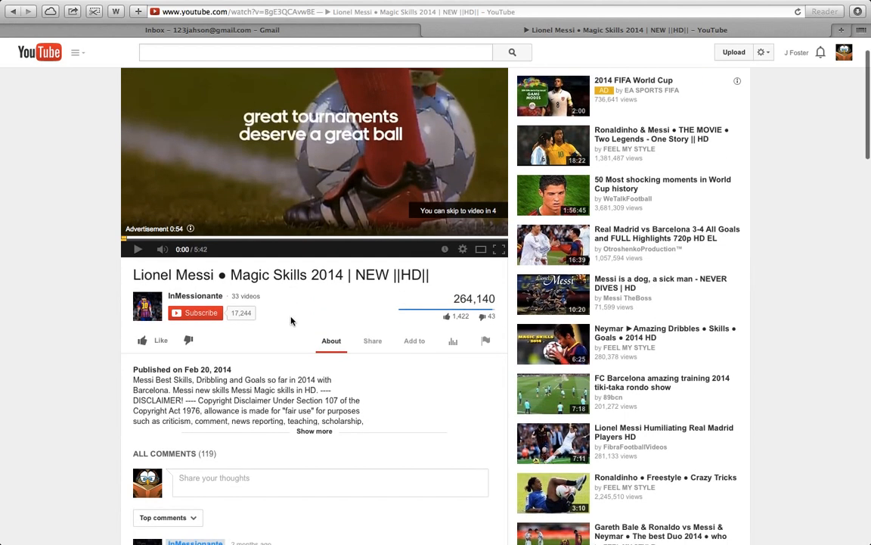
{"action": "scroll", "scroll_direction": "down", "scroll_amount": 3}
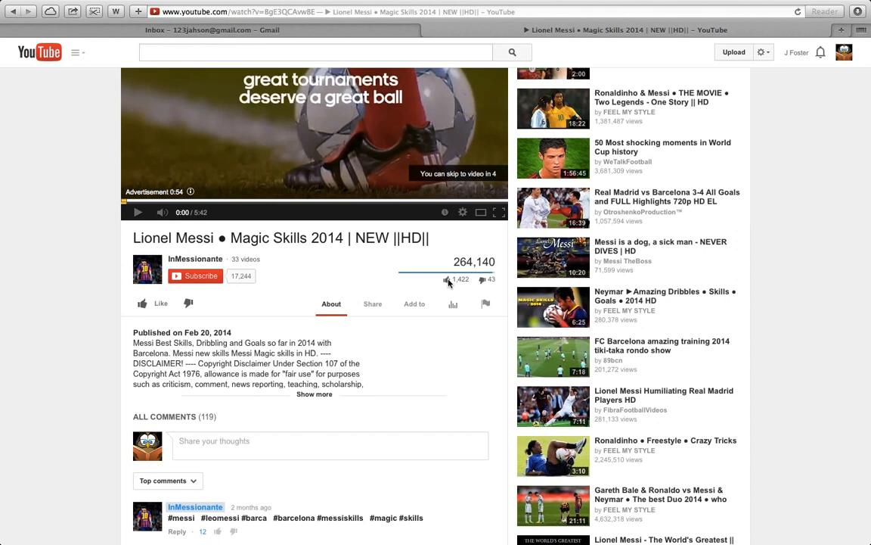
{"action": "scroll", "scroll_direction": "down", "scroll_amount": 3}
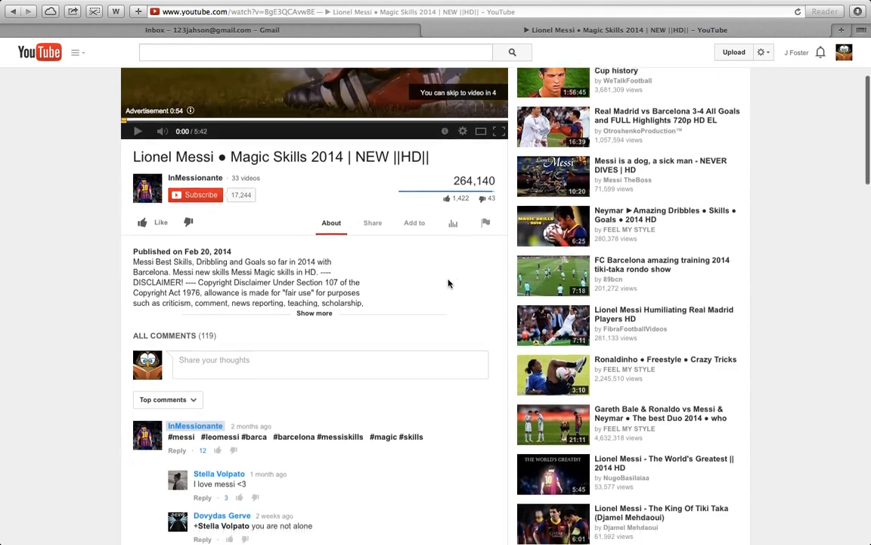
{"action": "scroll", "scroll_direction": "down", "scroll_amount": 3}
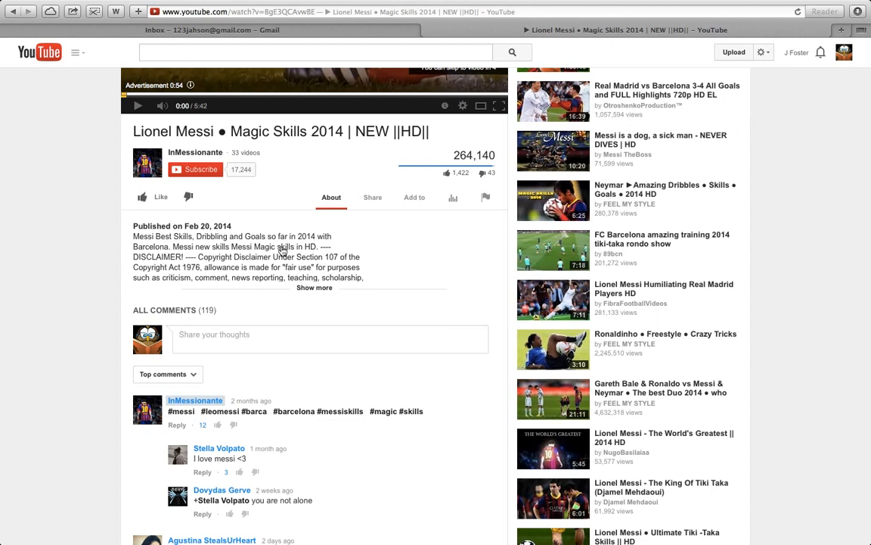
{"action": "mouse_move", "coordinate": [390, 239]}
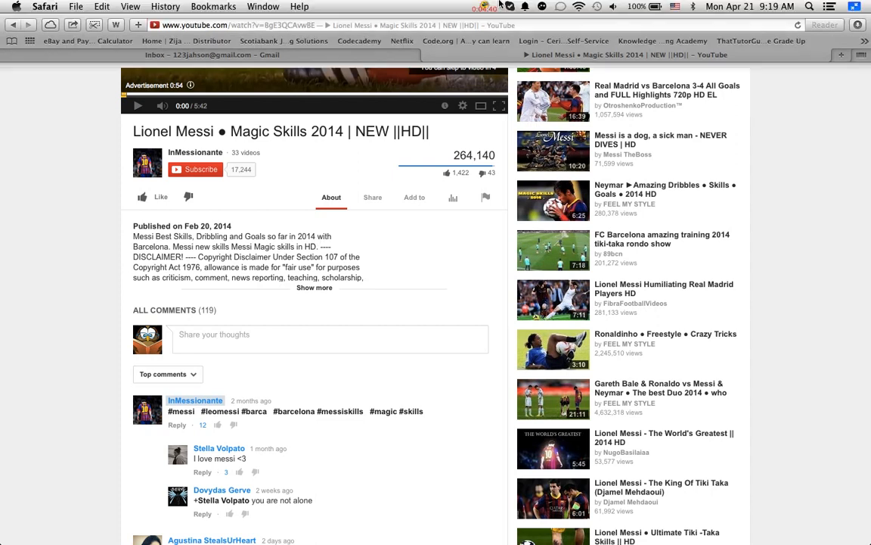
{"action": "left_click", "coordinate": [487, 6]}
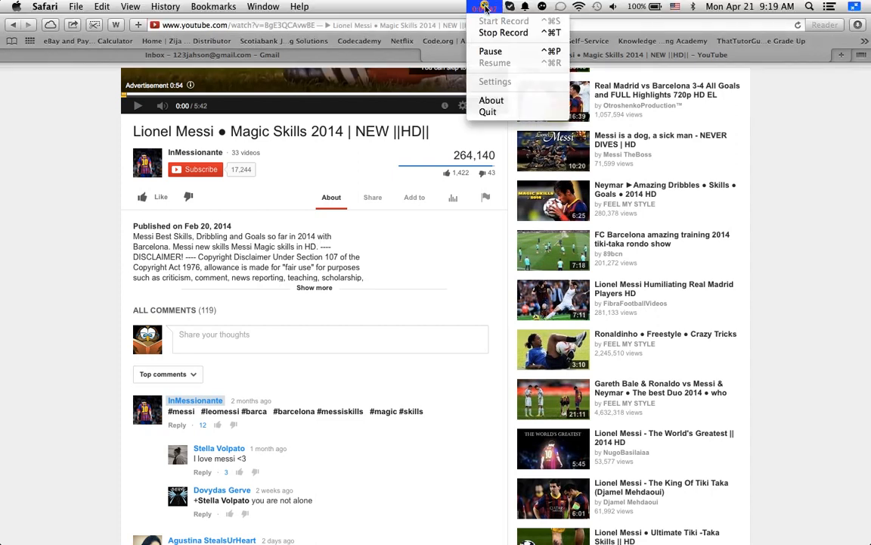